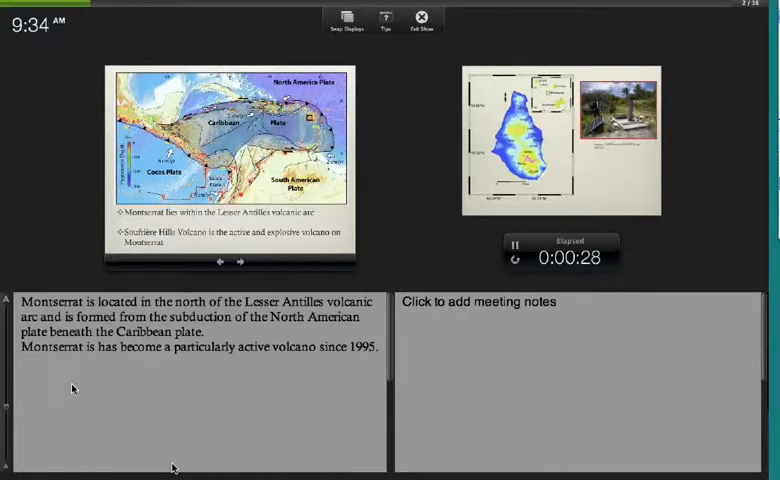
Advance from the Lesser Antilles map to the Montserrat continuous GPS network map slide.
left_click(240, 262)
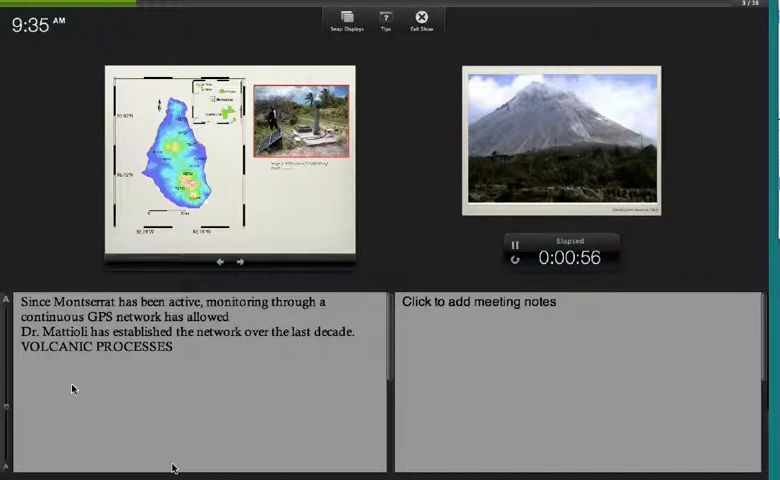
Advance past the volcano photo to the 12 & 13 July 2003 Soufrière Hills eruption slide.
left_click(240, 262)
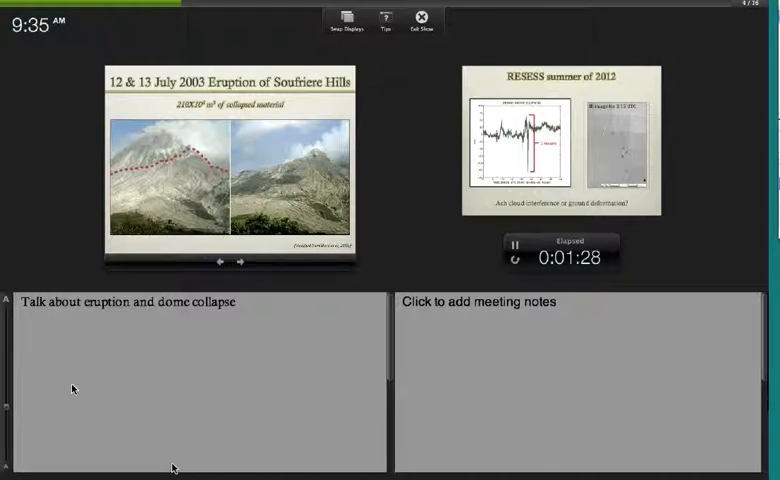
left_click(240, 262)
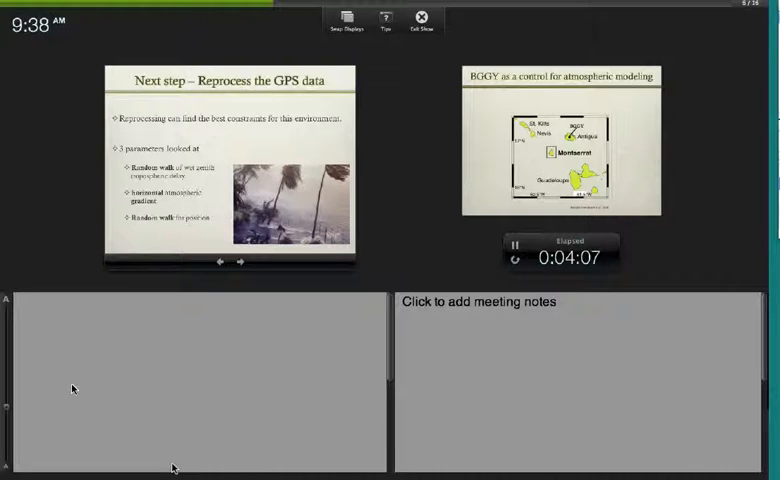
Advance through the BGGY atmospheric-modeling control slide to the HERM Results slide.
left_click(240, 260)
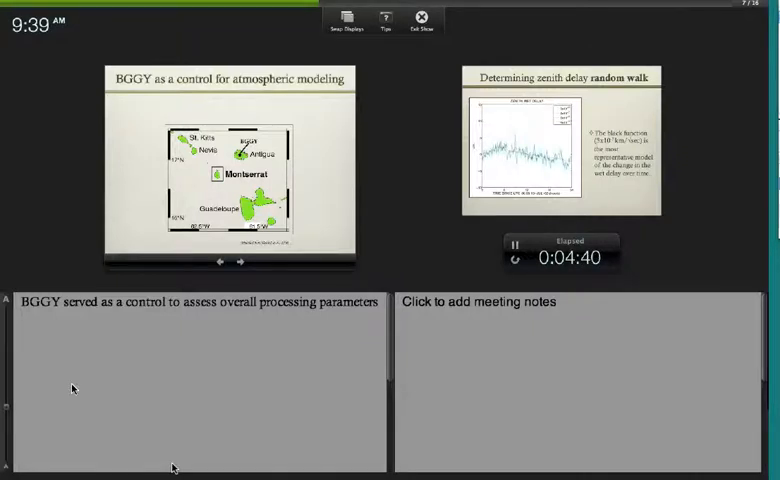
left_click(240, 262)
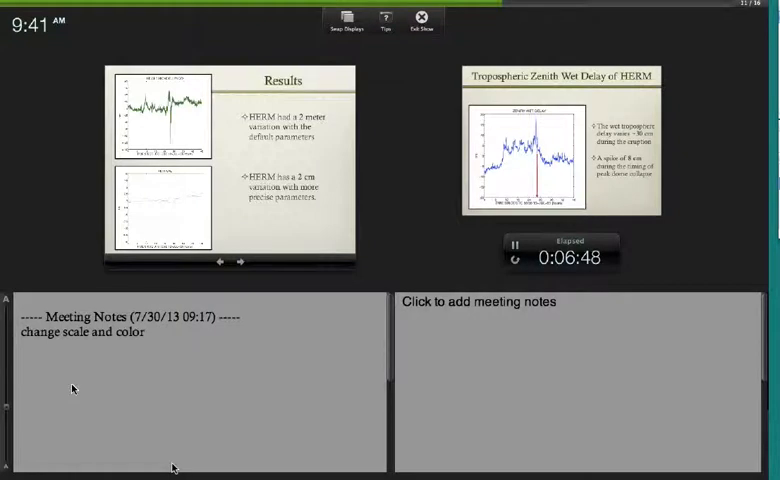
Advance from the Results slide to the Tropospheric Zenith Wet Delay of HERM slide.
left_click(240, 262)
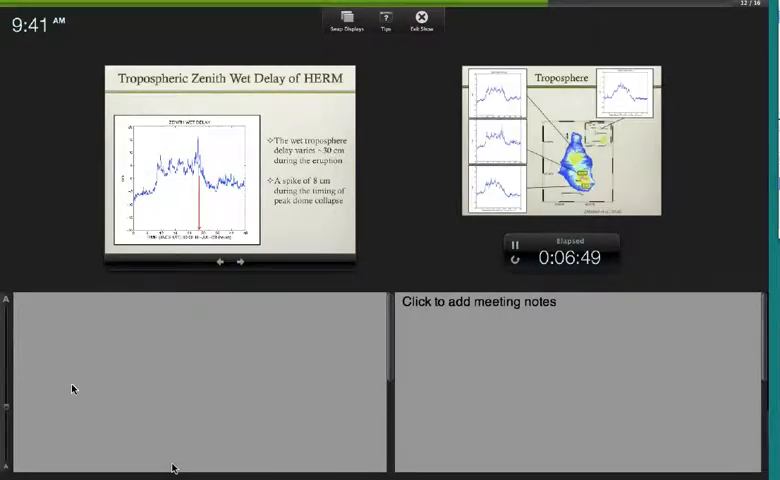